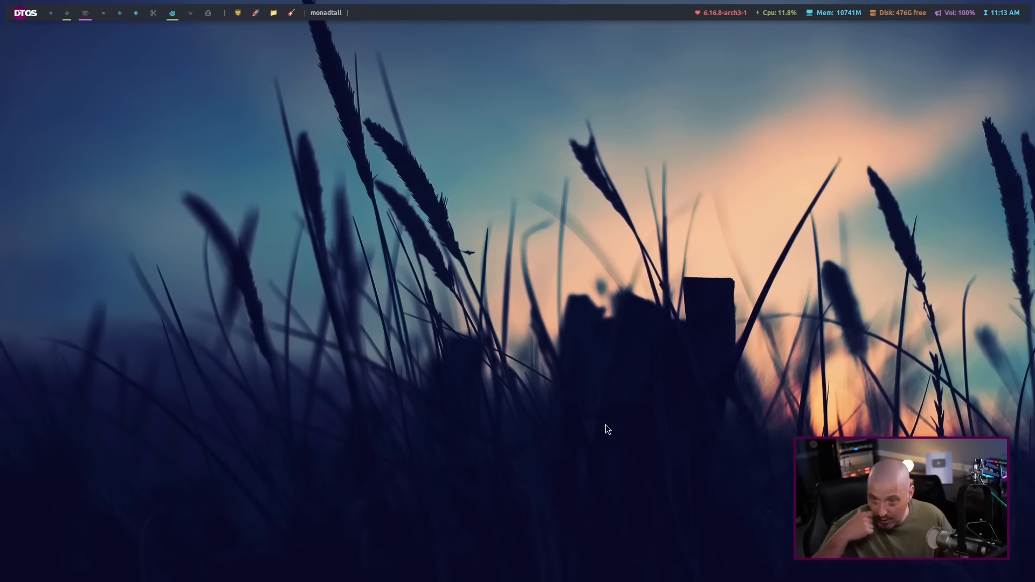
{"action": "mouse_move", "coordinate": [578, 547]}
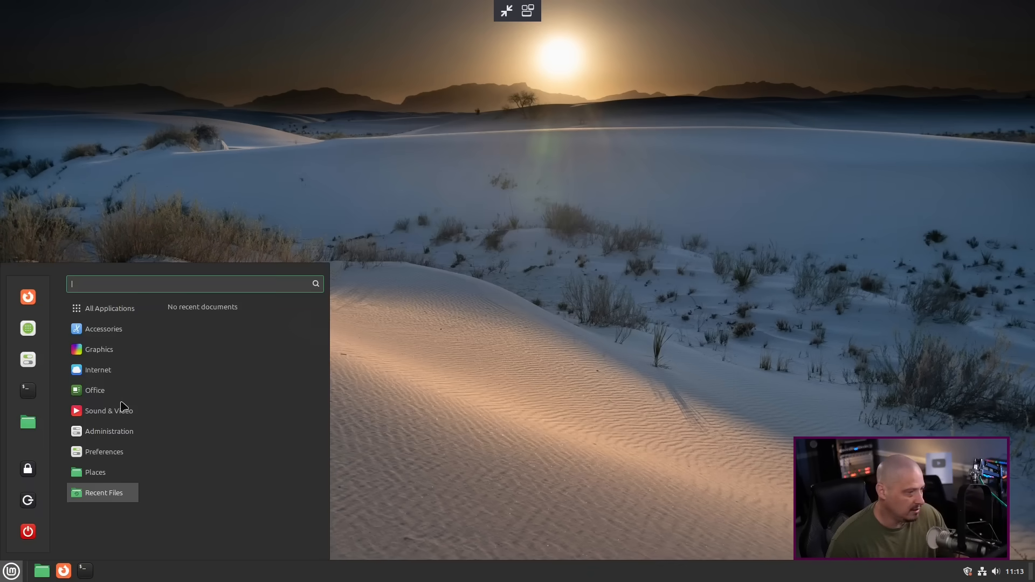
- Click the empty desktop to close the Mint application menu
{"action": "left_click", "coordinate": [109, 309]}
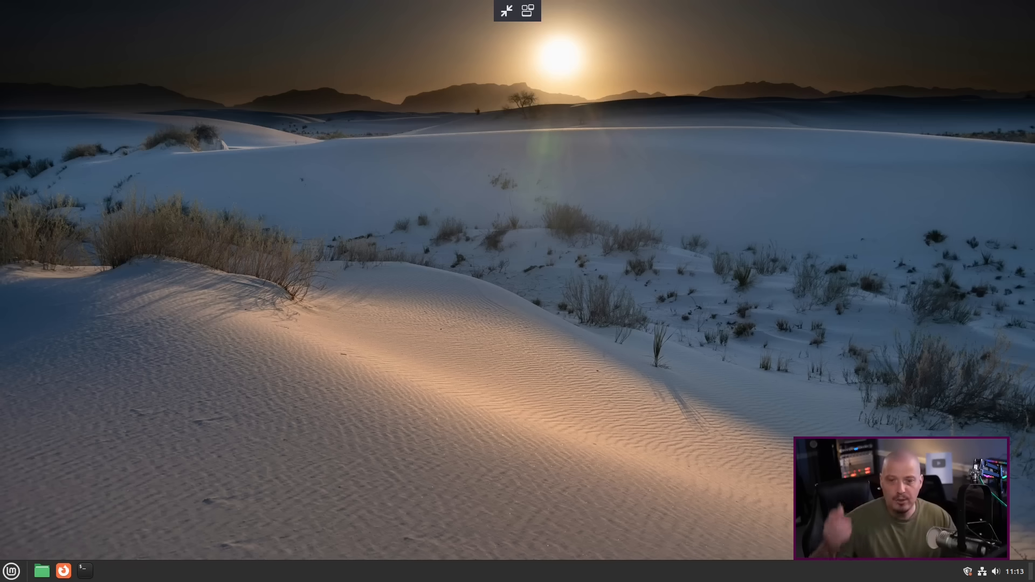
{"action": "mouse_move", "coordinate": [405, 448]}
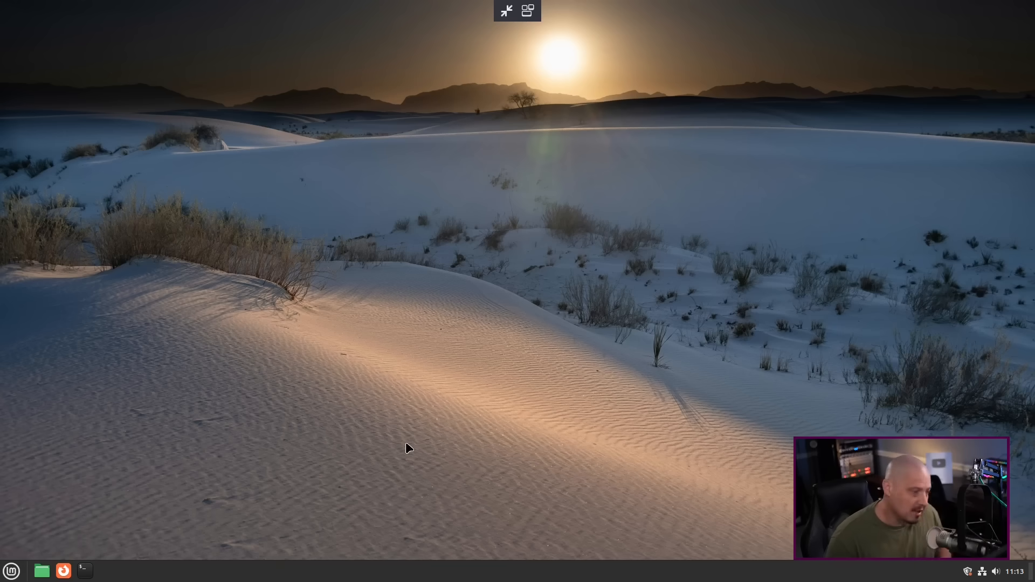
{"action": "left_click", "coordinate": [84, 570]}
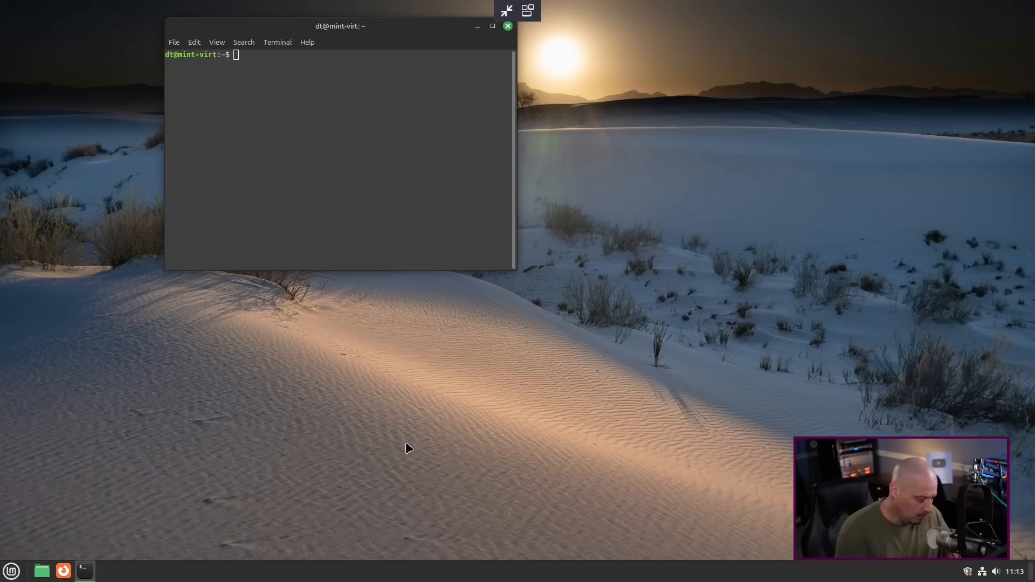
{"action": "left_click", "coordinate": [508, 26]}
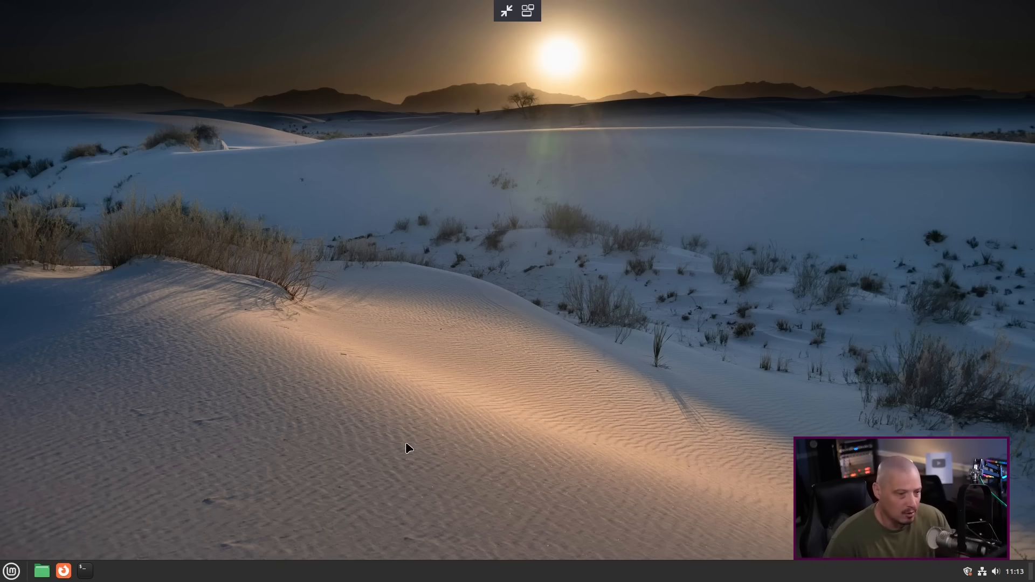
{"action": "mouse_move", "coordinate": [407, 439]}
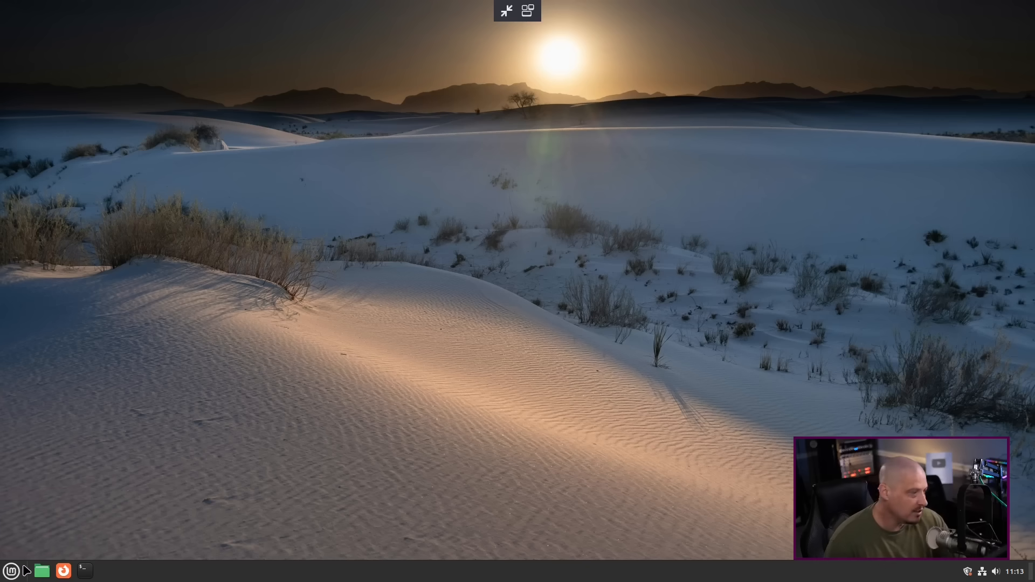
{"action": "mouse_move", "coordinate": [206, 470]}
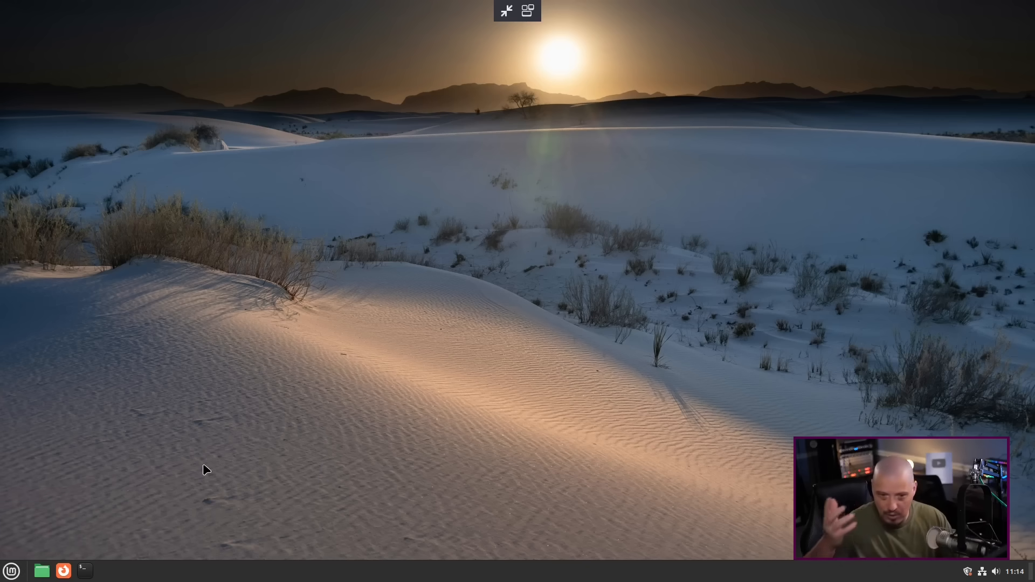
{"action": "mouse_move", "coordinate": [368, 350]}
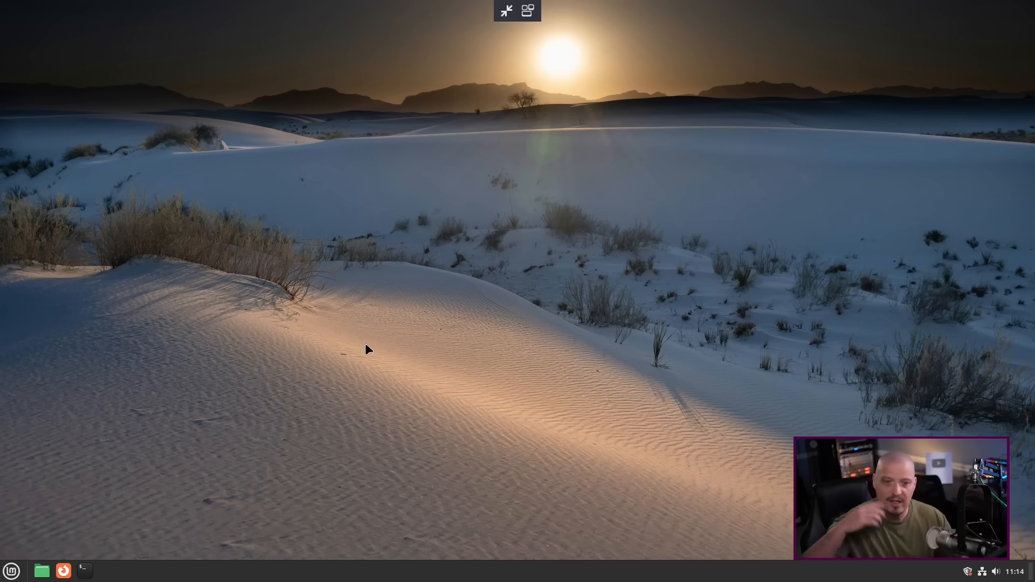
{"action": "mouse_move", "coordinate": [336, 418]}
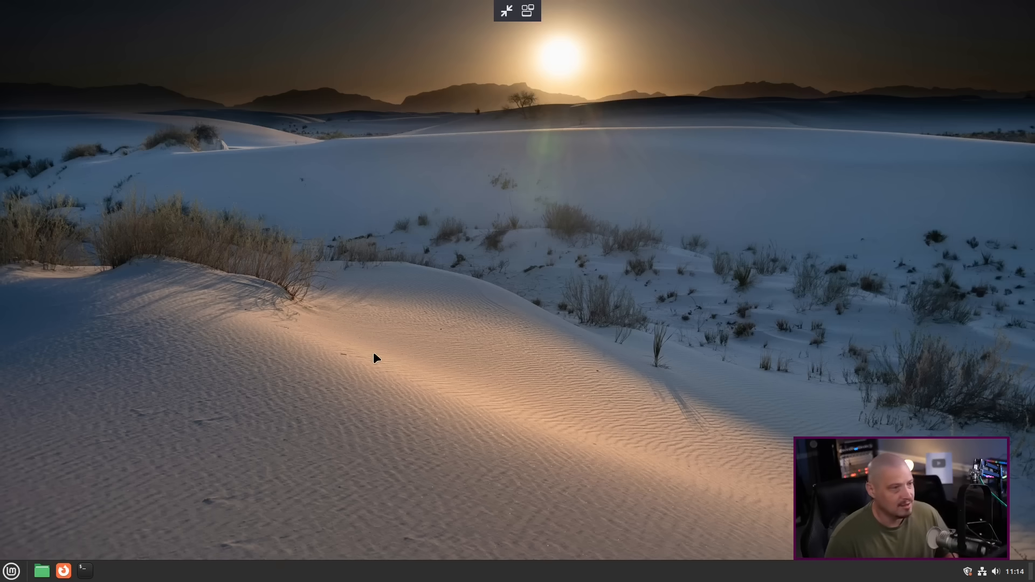
- Open a maximized GNOME Terminal and start typing 'vim .bashrc' at the prompt
{"action": "left_click", "coordinate": [84, 570]}
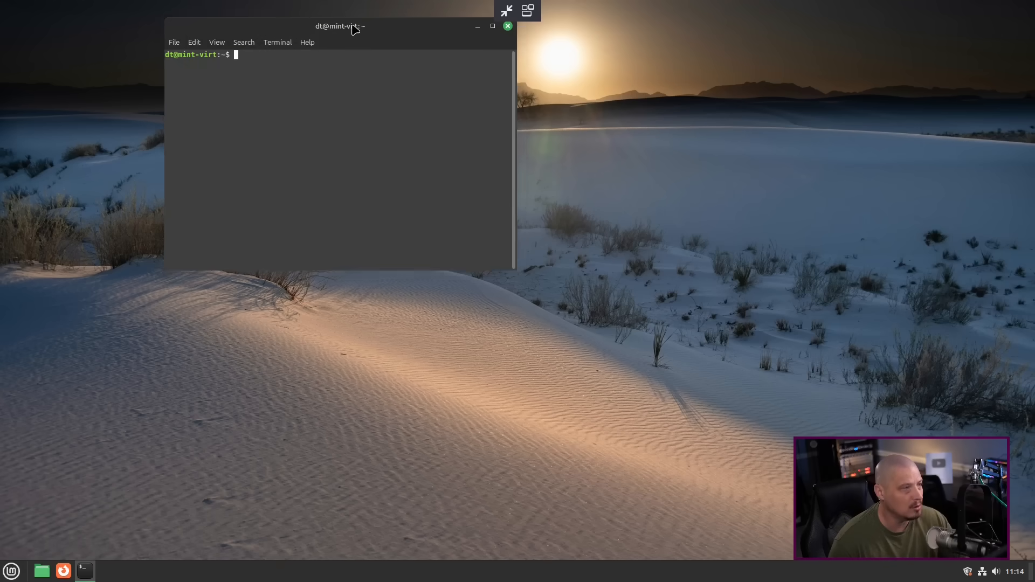
{"action": "left_click", "coordinate": [492, 26]}
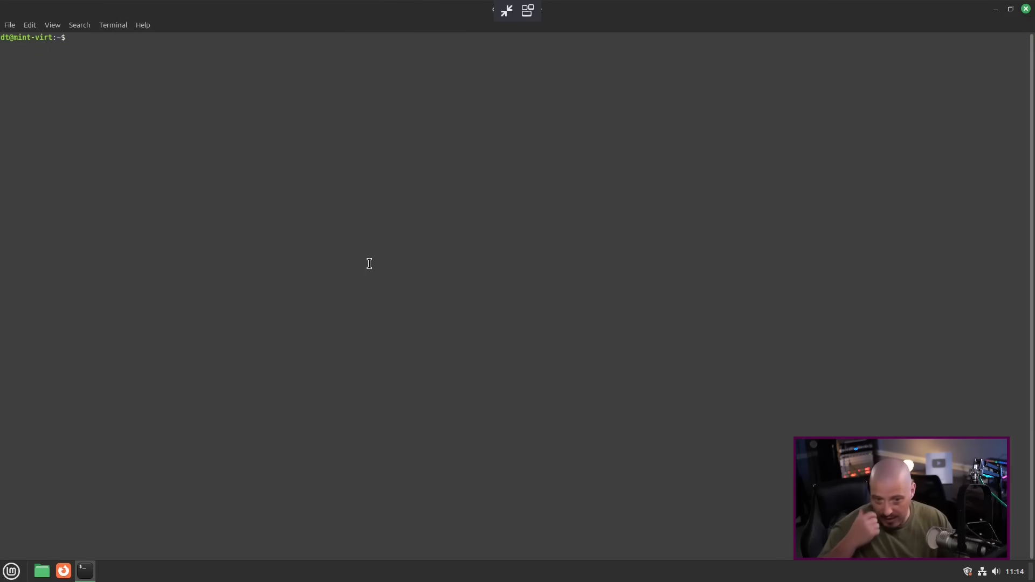
{"action": "type", "text": "vim"}
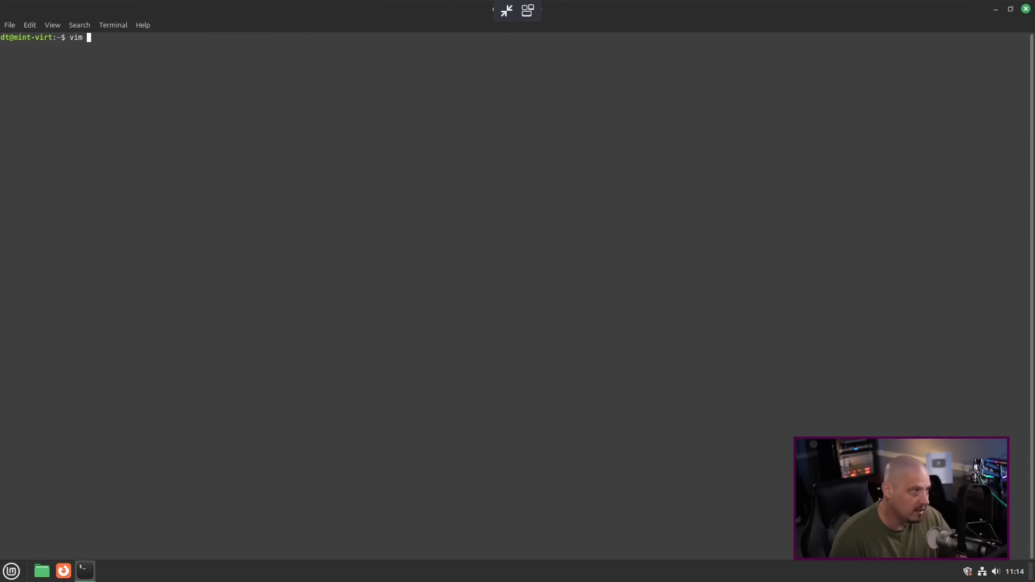
{"action": "type", "text": ".bas"}
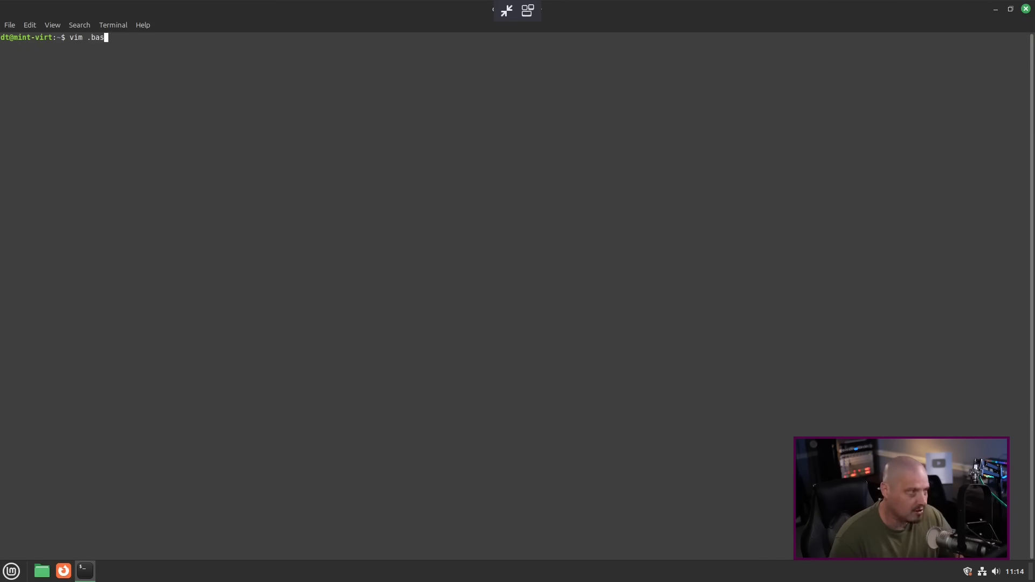